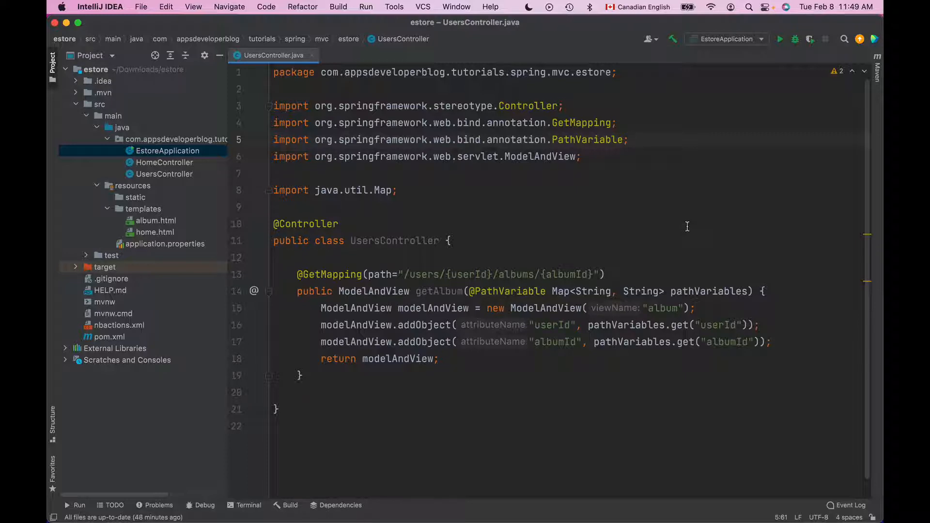
Step: Write a getUsers method below getAlbum mapped to /users, returning new ModelAndView("users")
left_click(629, 140)
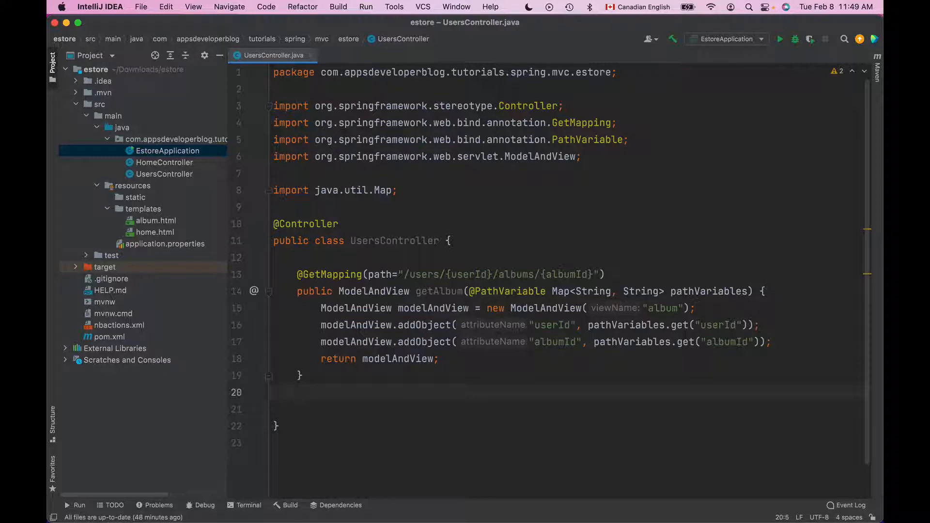
type("public void getUsers() {")
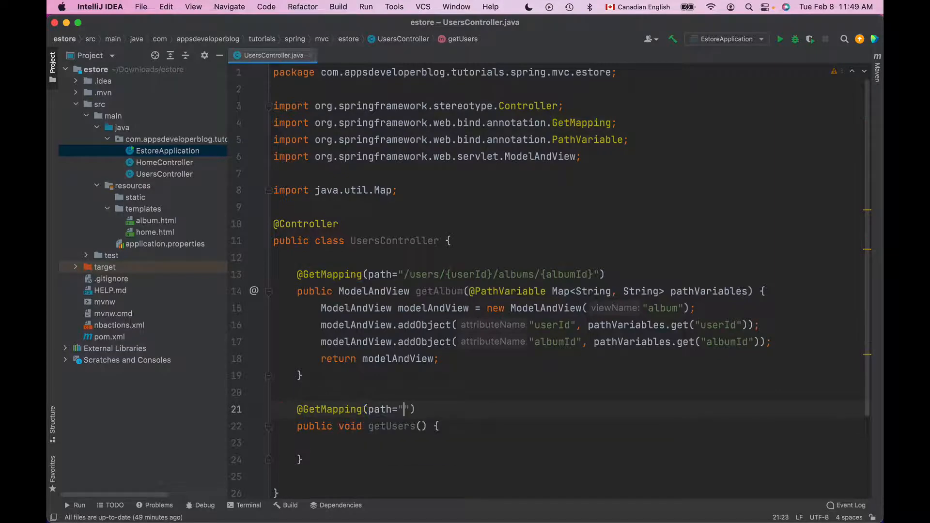
type("ModelAndView modelAndView = new ModelAndView(\"users\");")
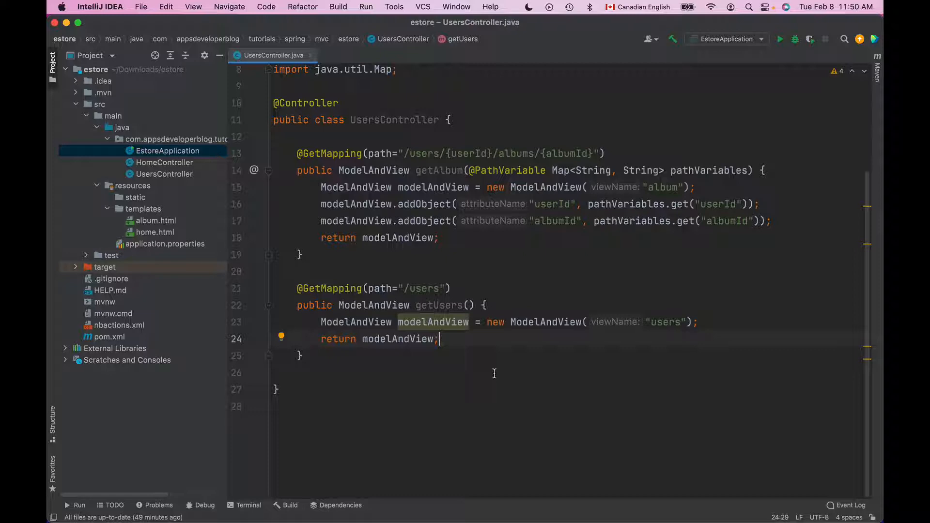
mouse_move(462, 295)
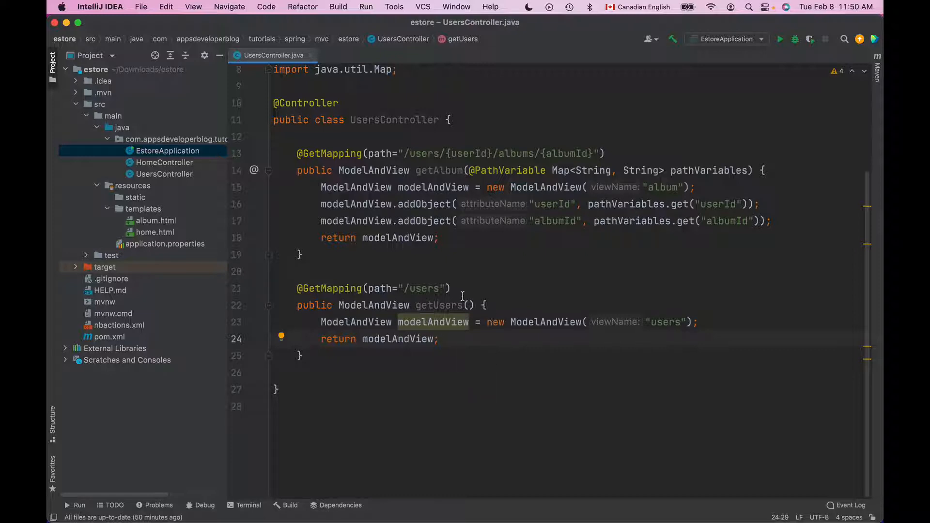
left_click(468, 305)
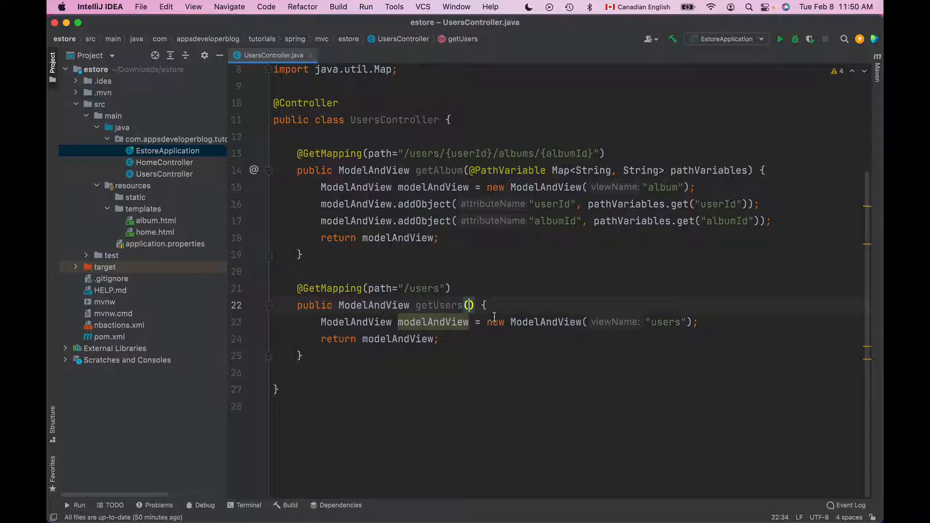
type("@RequestParam(")
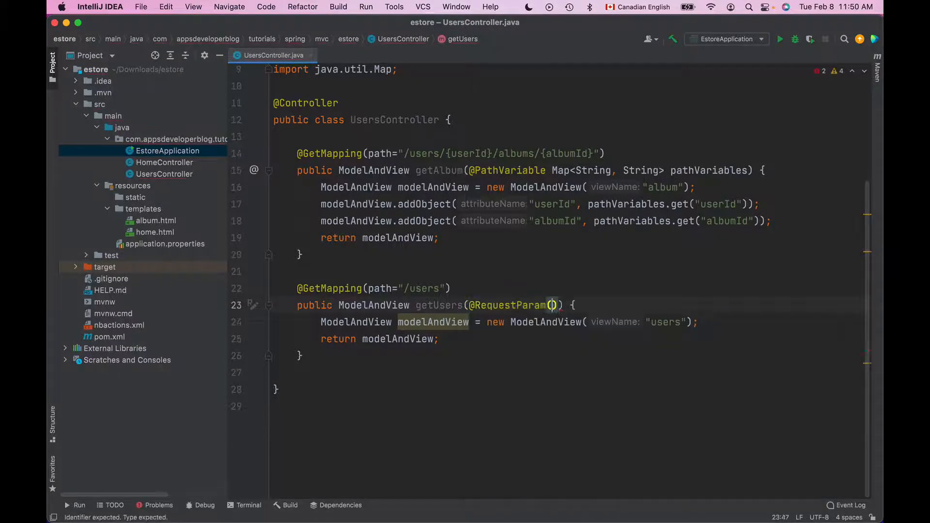
type("name=\"\"")
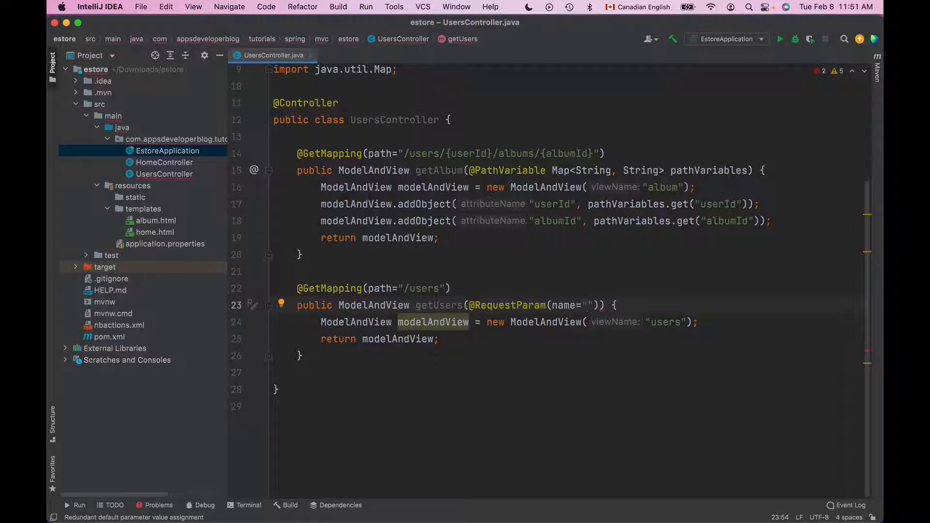
type("limit")
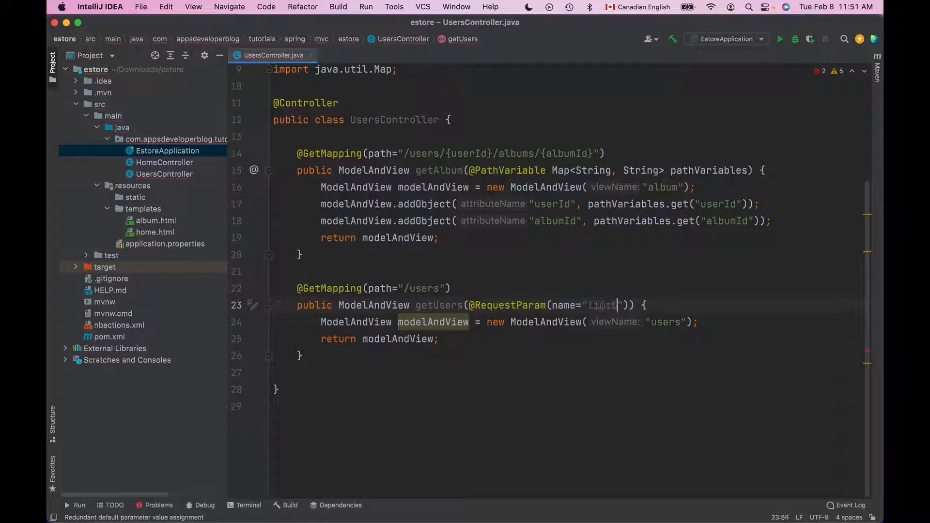
type("limit")
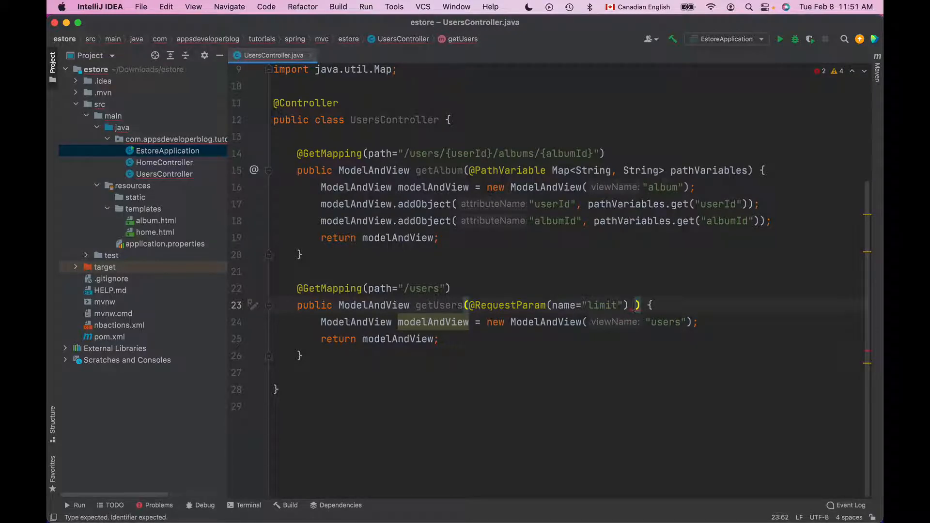
type("int limit")
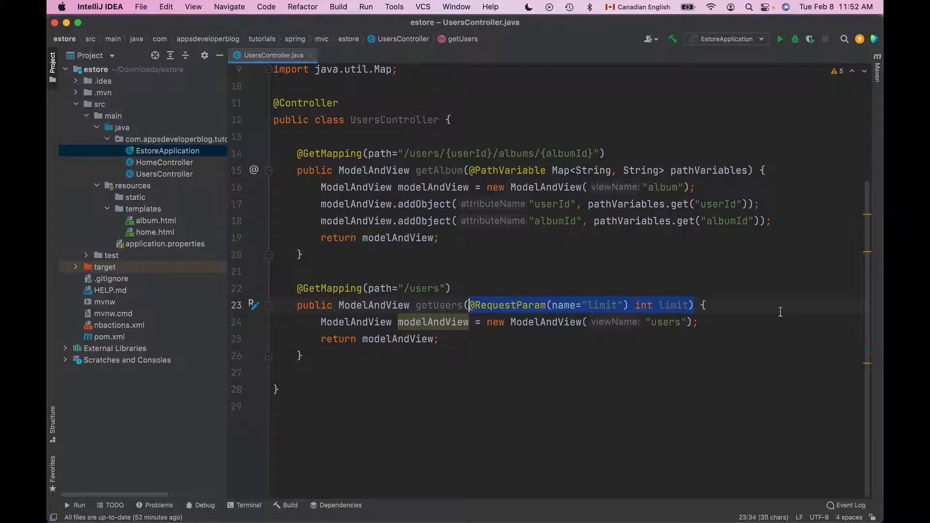
left_click(705, 304)
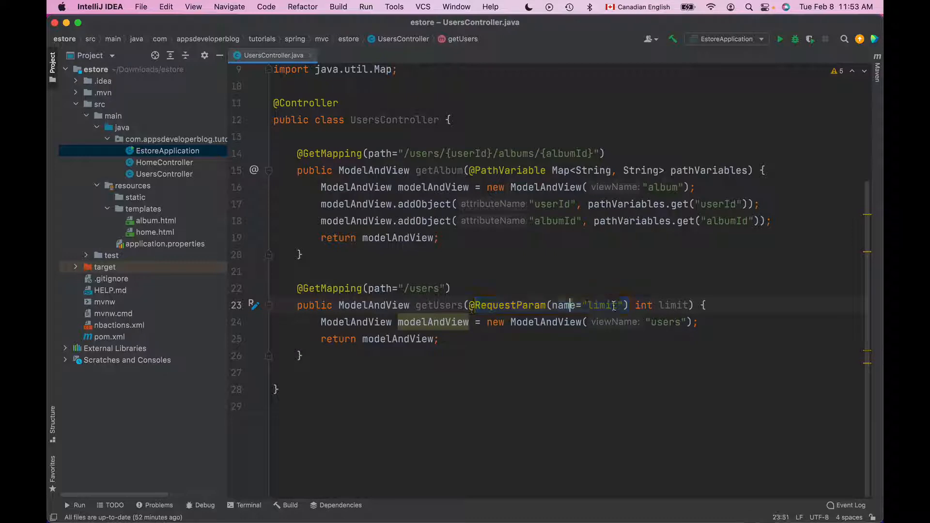
type(",")
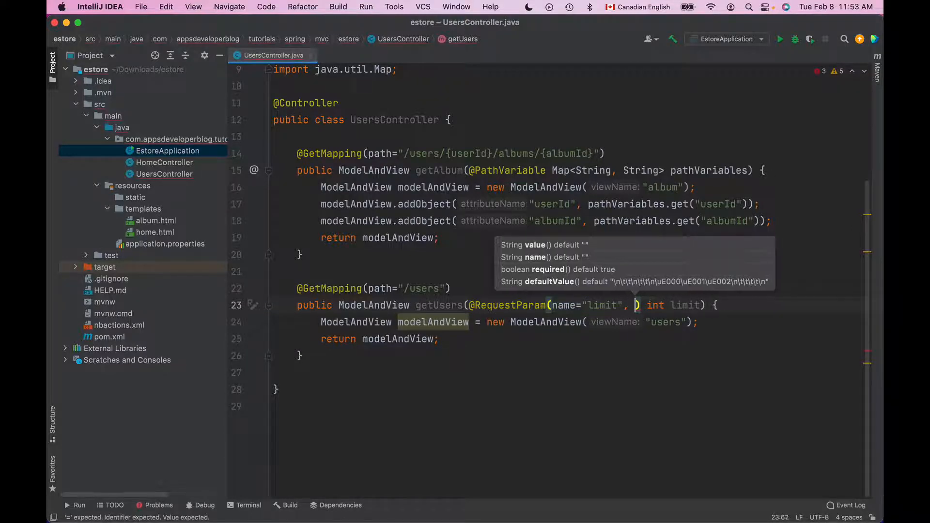
type("required = false")
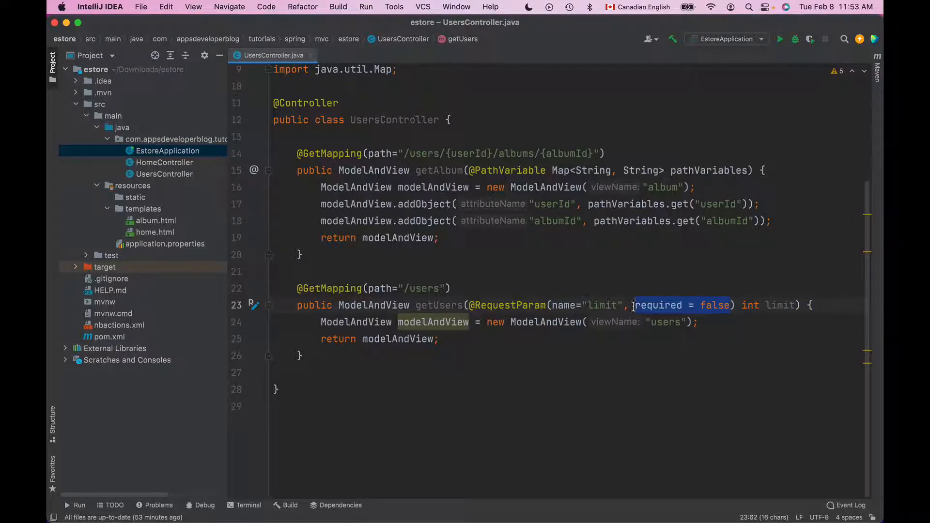
type("defaultValue=\"")
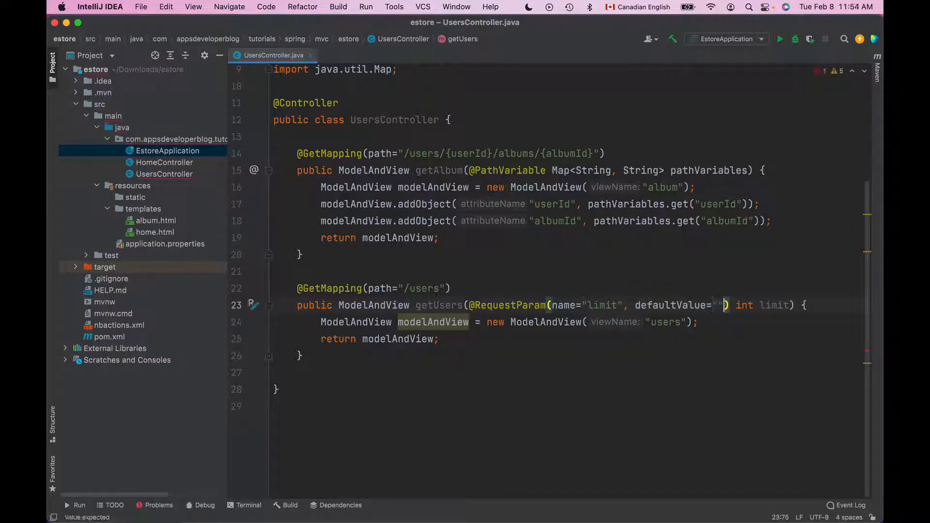
type("50")
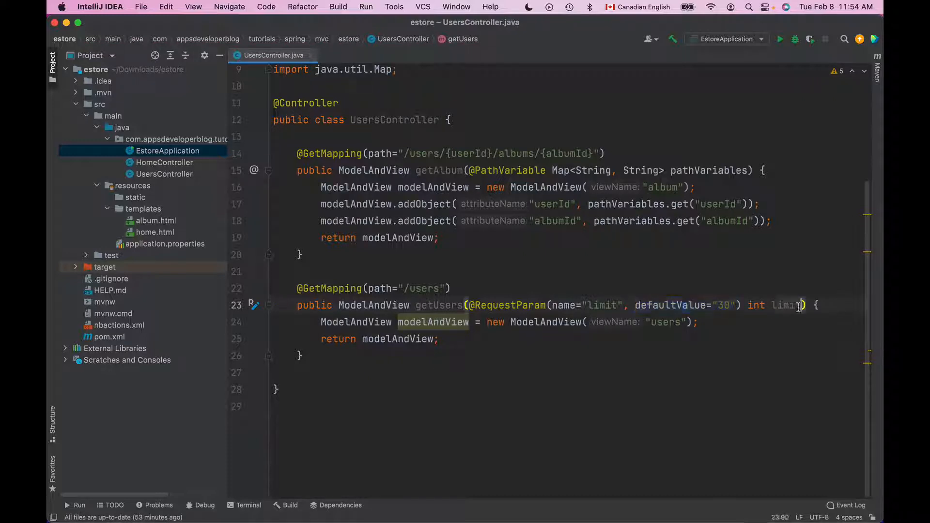
left_click(820, 305)
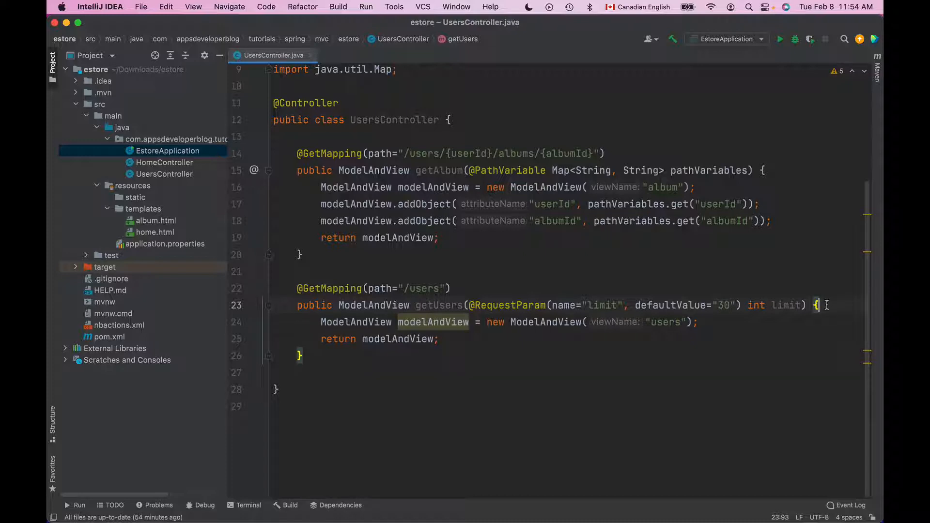
Step: Review the limit name in the annotation and the limit parameter variable for consistency
double_click(785, 305)
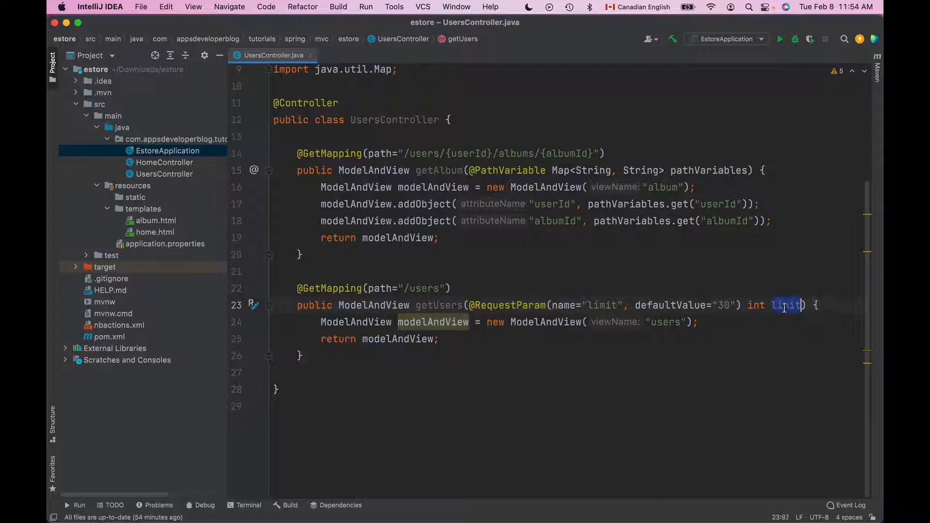
mouse_move(784, 304)
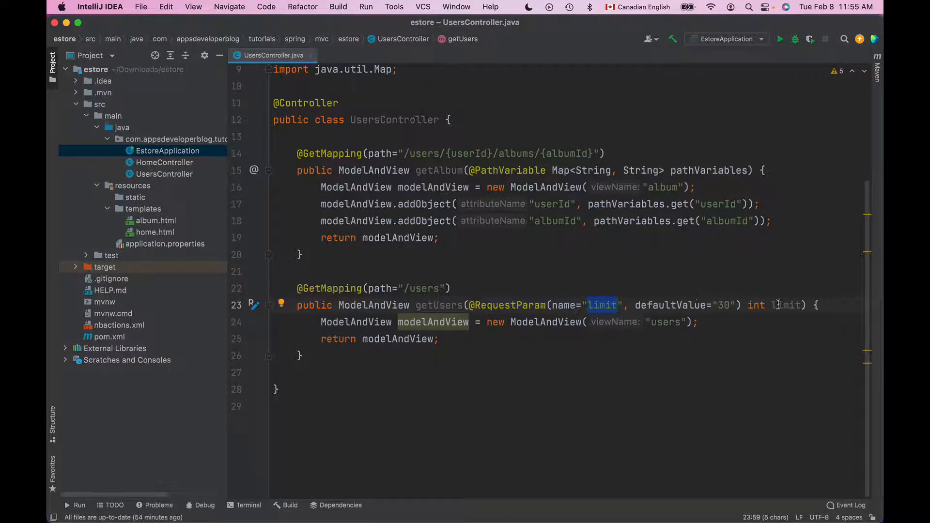
double_click(786, 305)
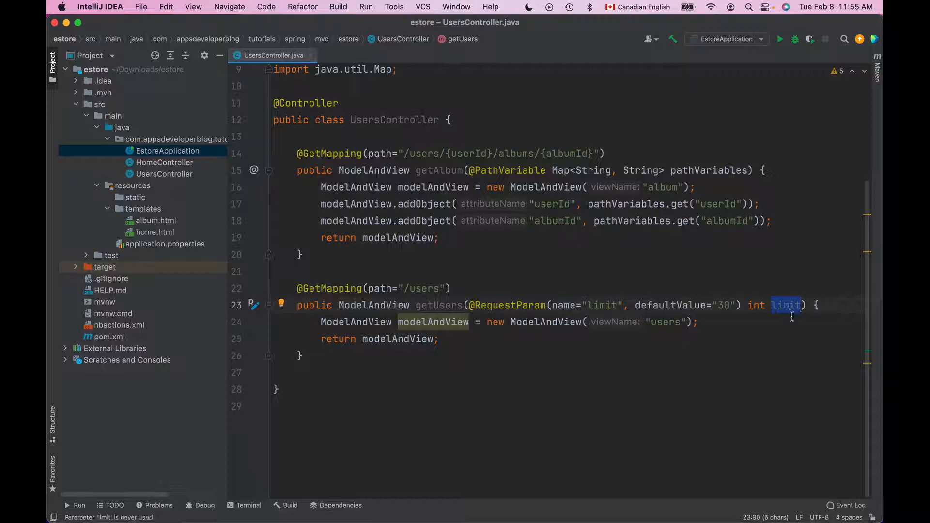
double_click(722, 304)
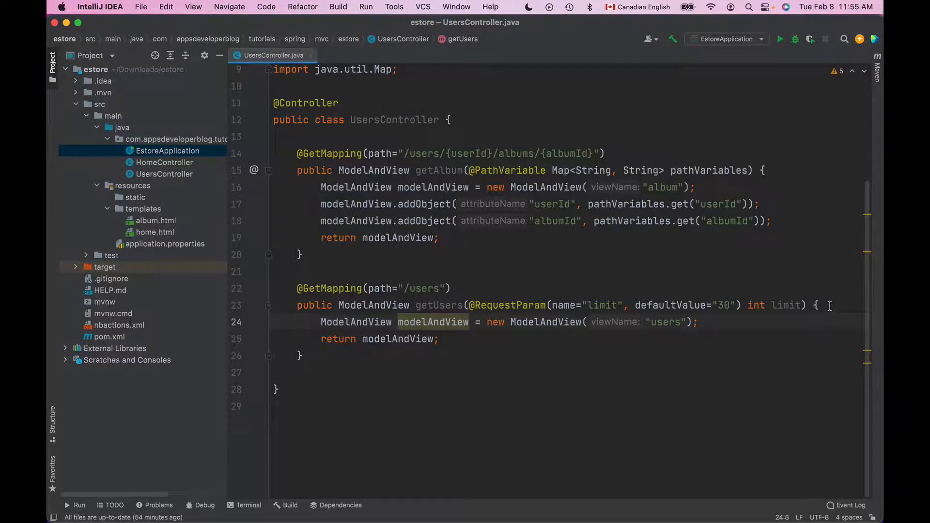
Step: Print "Limit=" + limit at the start of getUsers and set a breakpoint on that line
key("Return")
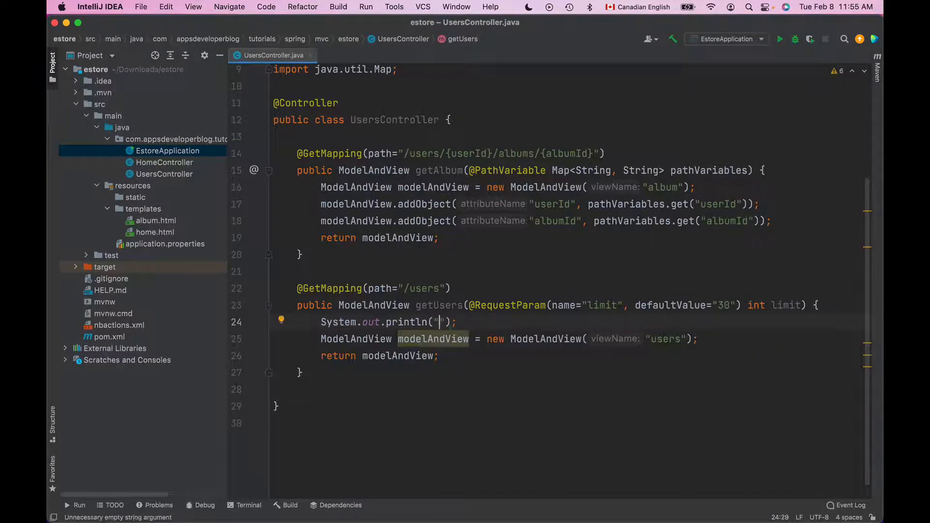
type("Limit=\" + limit")
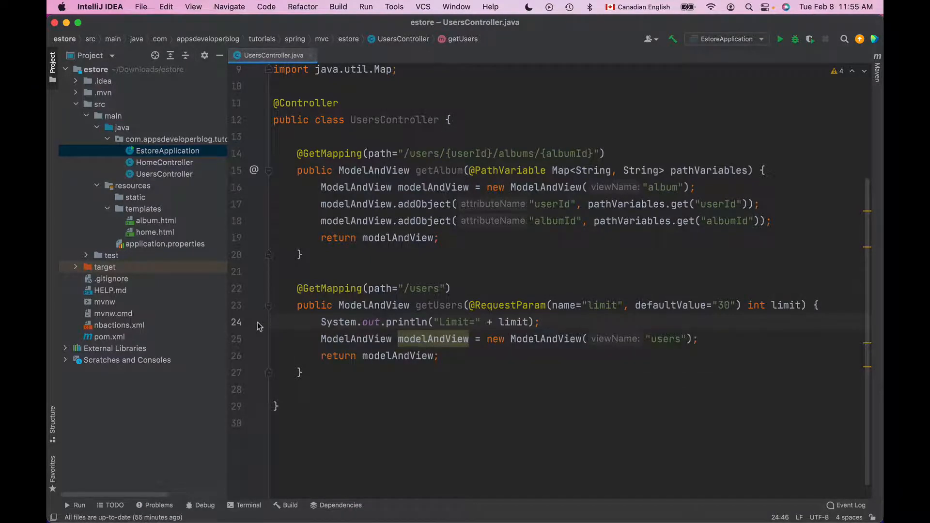
left_click(254, 322)
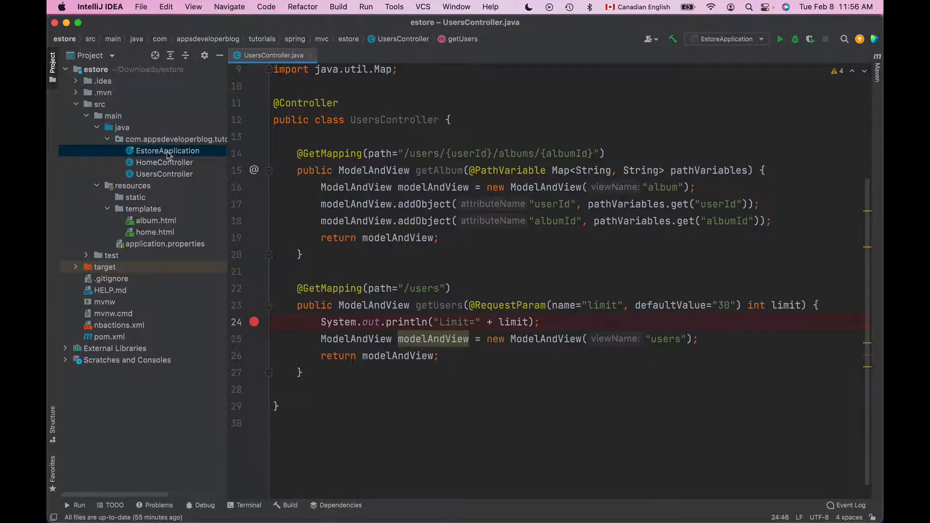
Step: Run EstoreApplication.main() in debug mode from the project tree
right_click(167, 150)
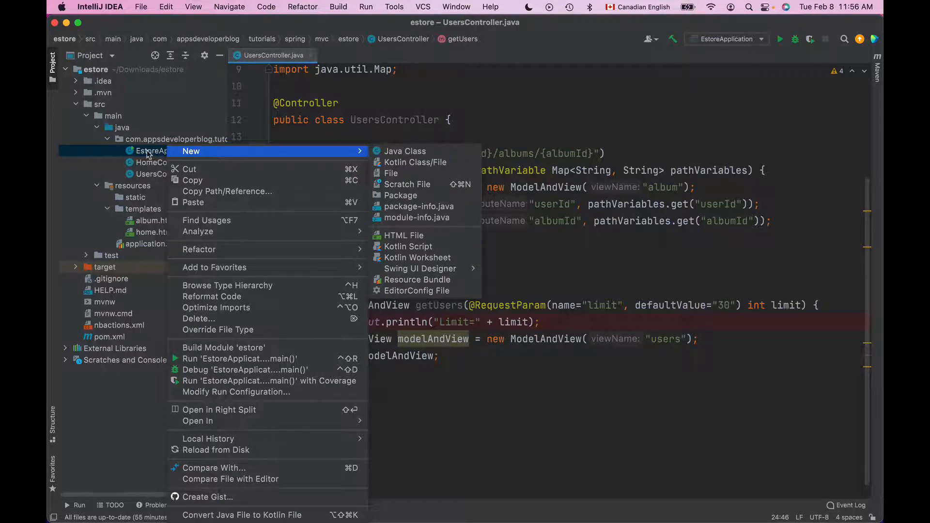
mouse_move(227, 285)
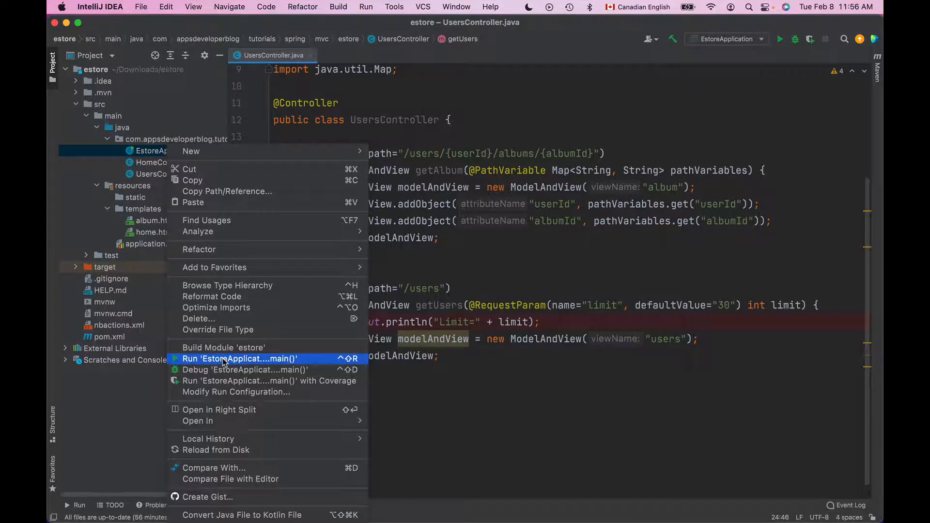
mouse_move(243, 370)
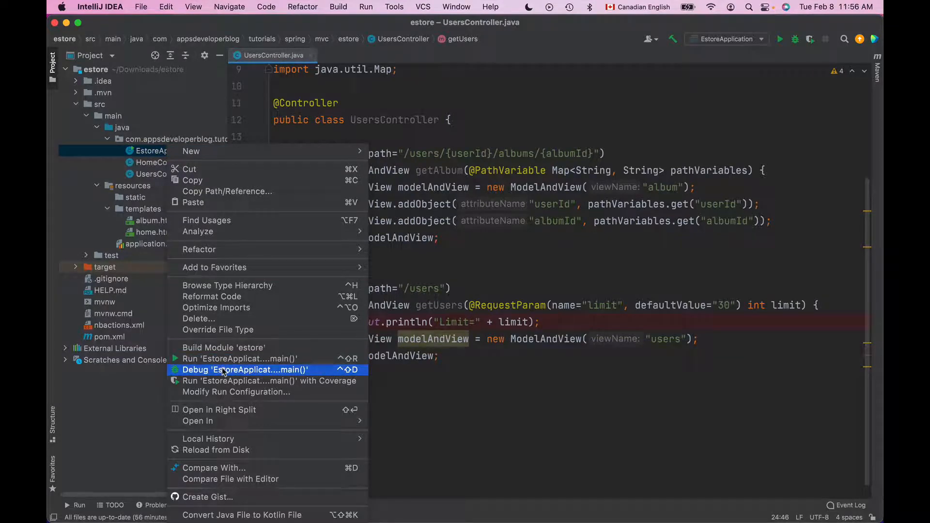
left_click(243, 369)
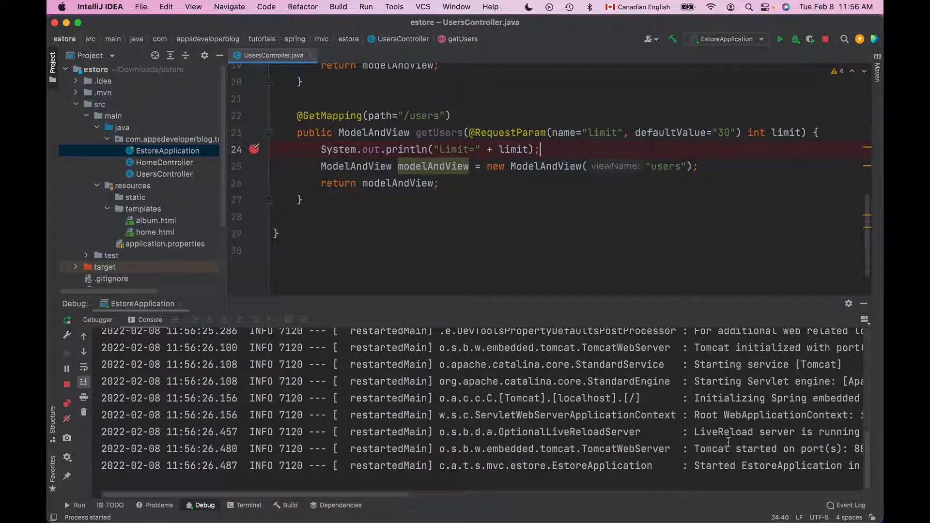
Step: Open a new private Safari window and focus the address field at localhost:8080
right_click(255, 507)
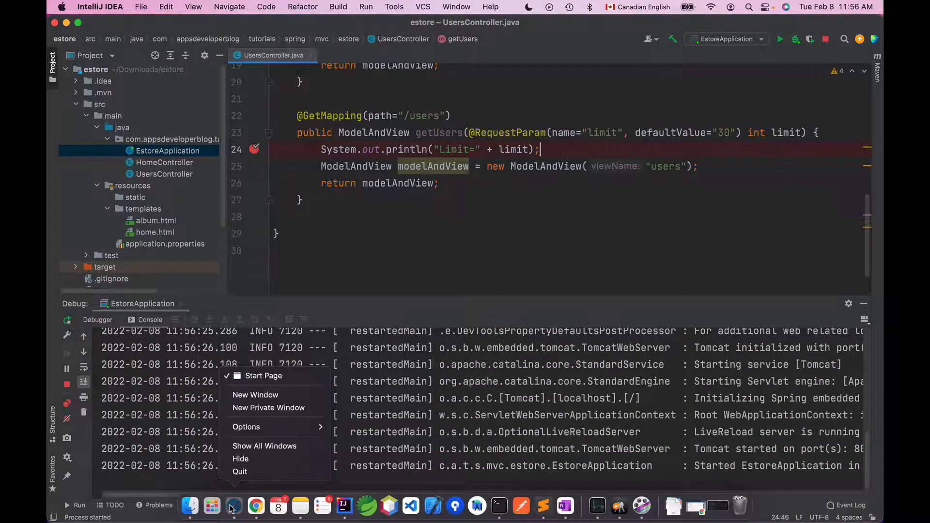
left_click(269, 407)
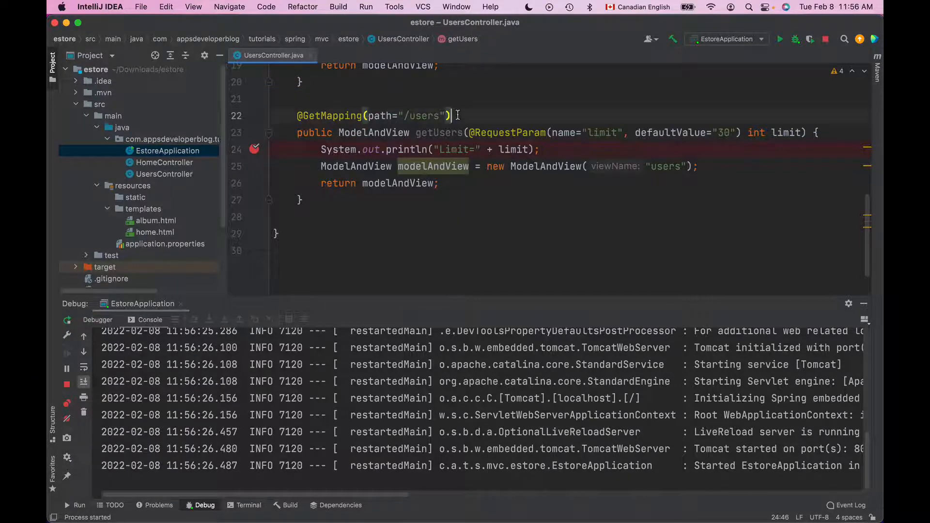
left_click(335, 133)
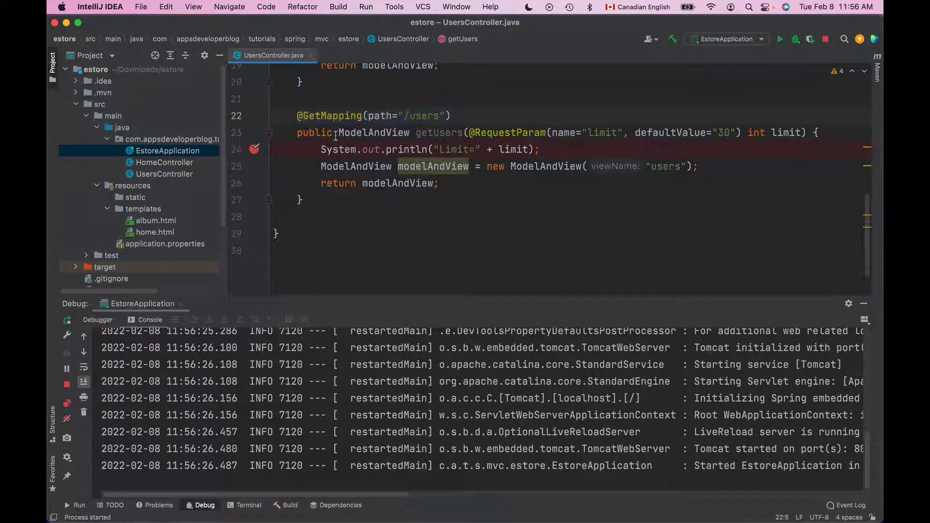
left_click(299, 200)
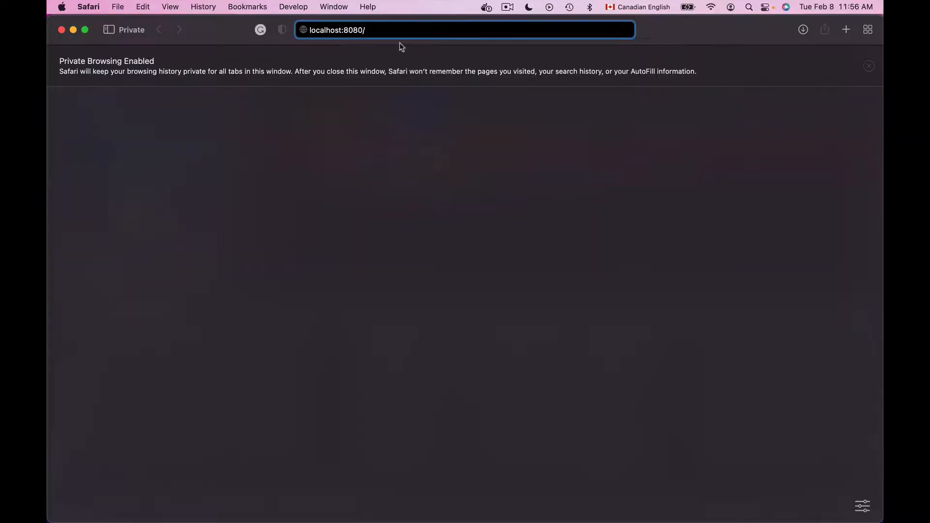
Step: Request localhost:8080/users?limit=5, removing the autocompleted sdsd parameter
type("users")
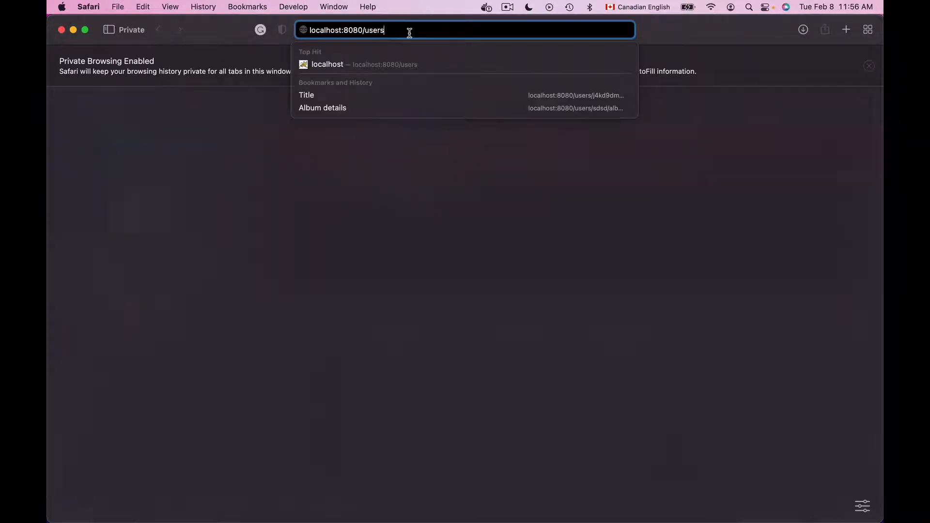
type("?limit=&sdsd=")
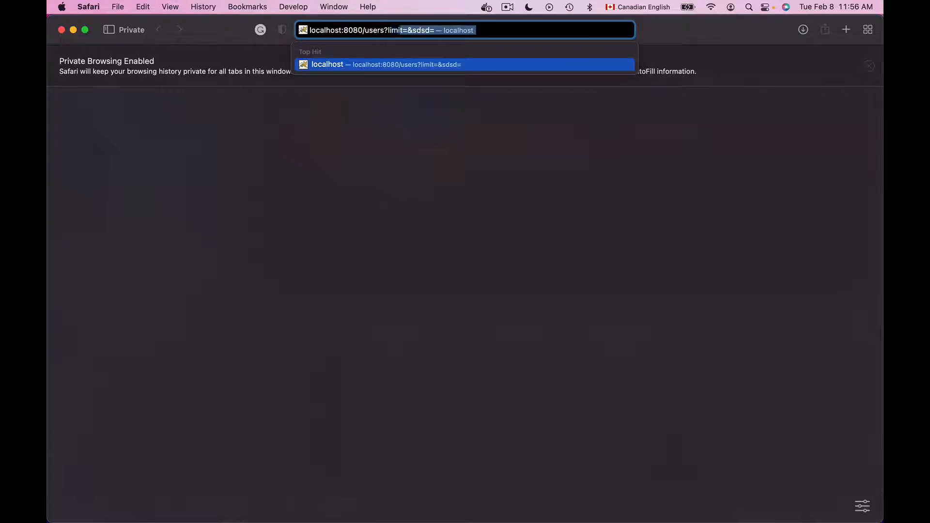
key("Backspace")
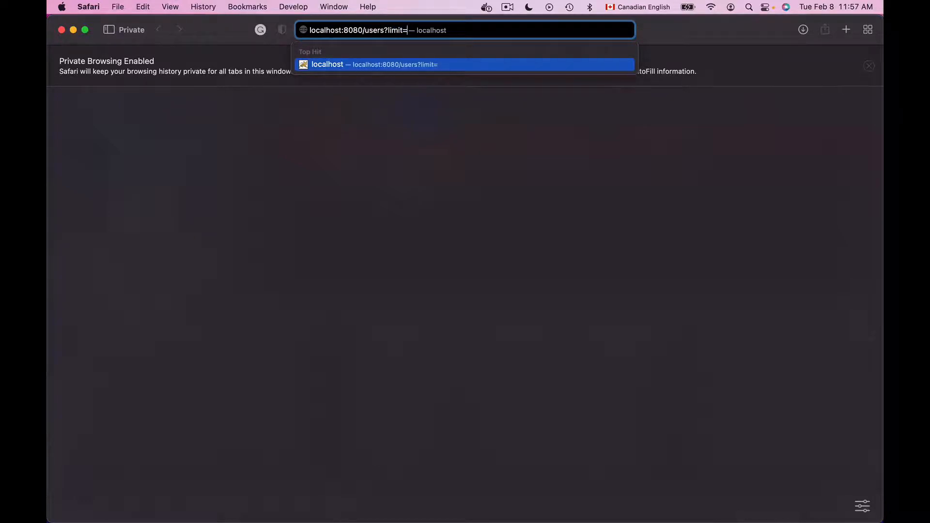
type("5")
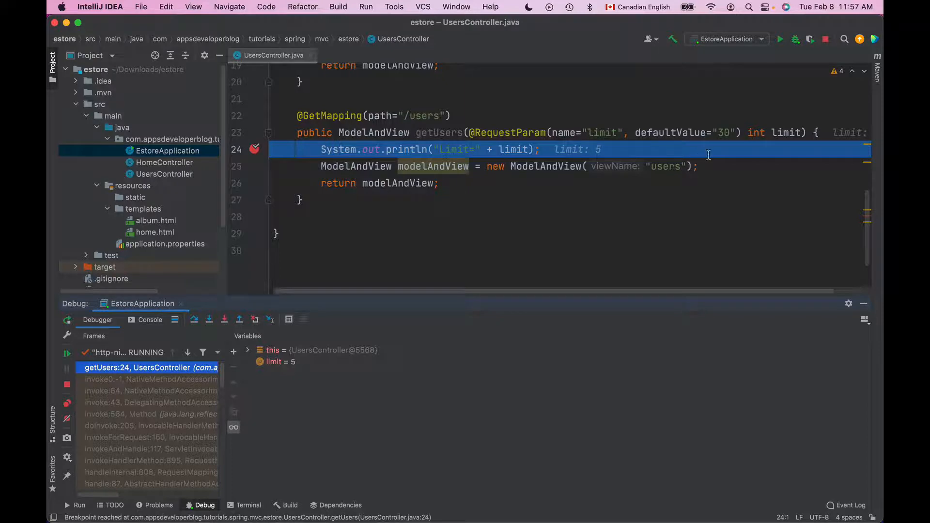
mouse_move(785, 132)
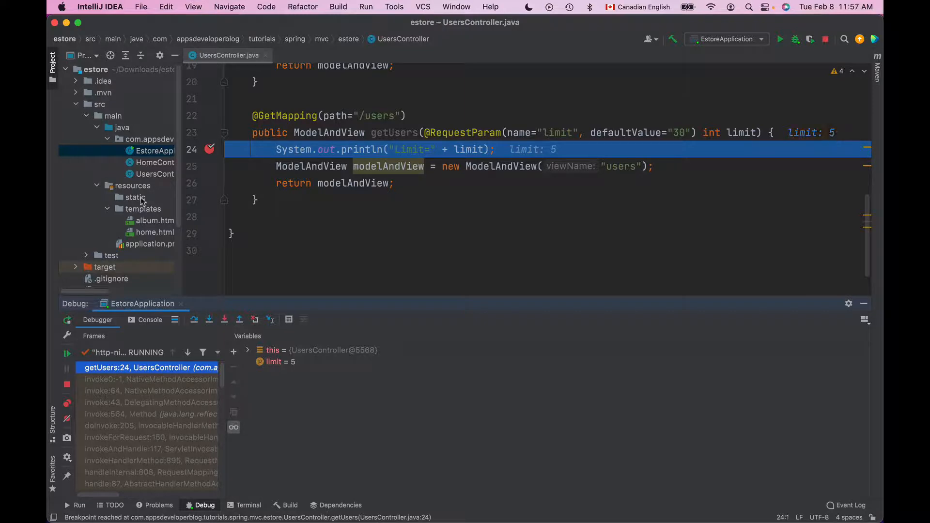
Step: Resume the program after confirming limit = 5 at the breakpoint
left_click(67, 352)
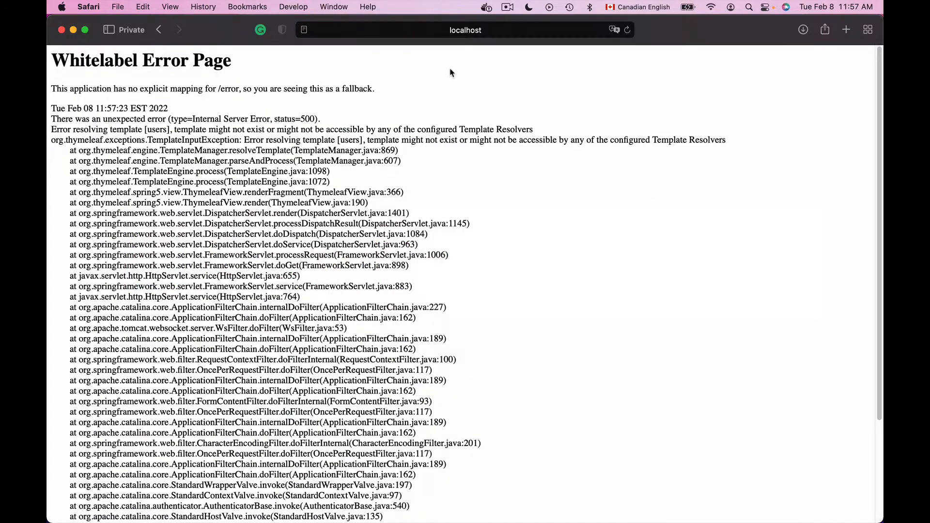
Step: Reveal the full localhost:8080/users?limit=5 address behind the Whitelabel Error Page
left_click(465, 29)
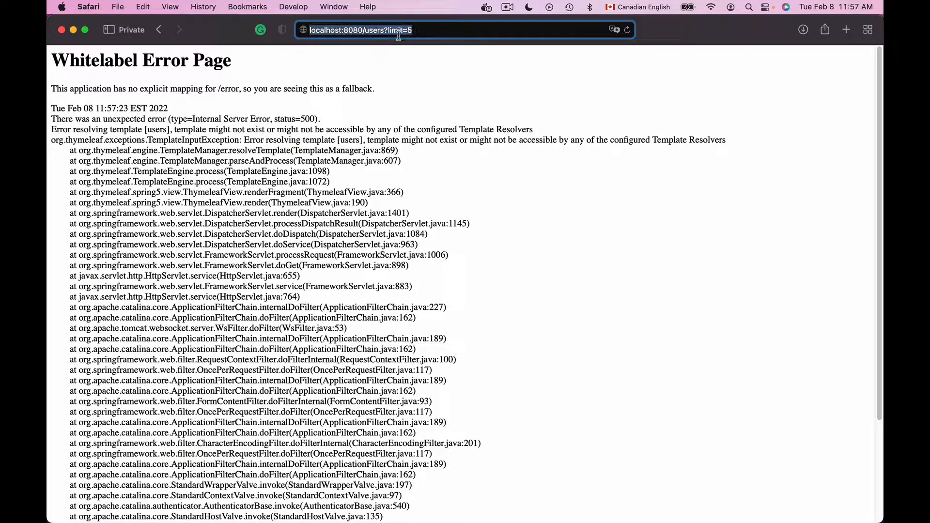